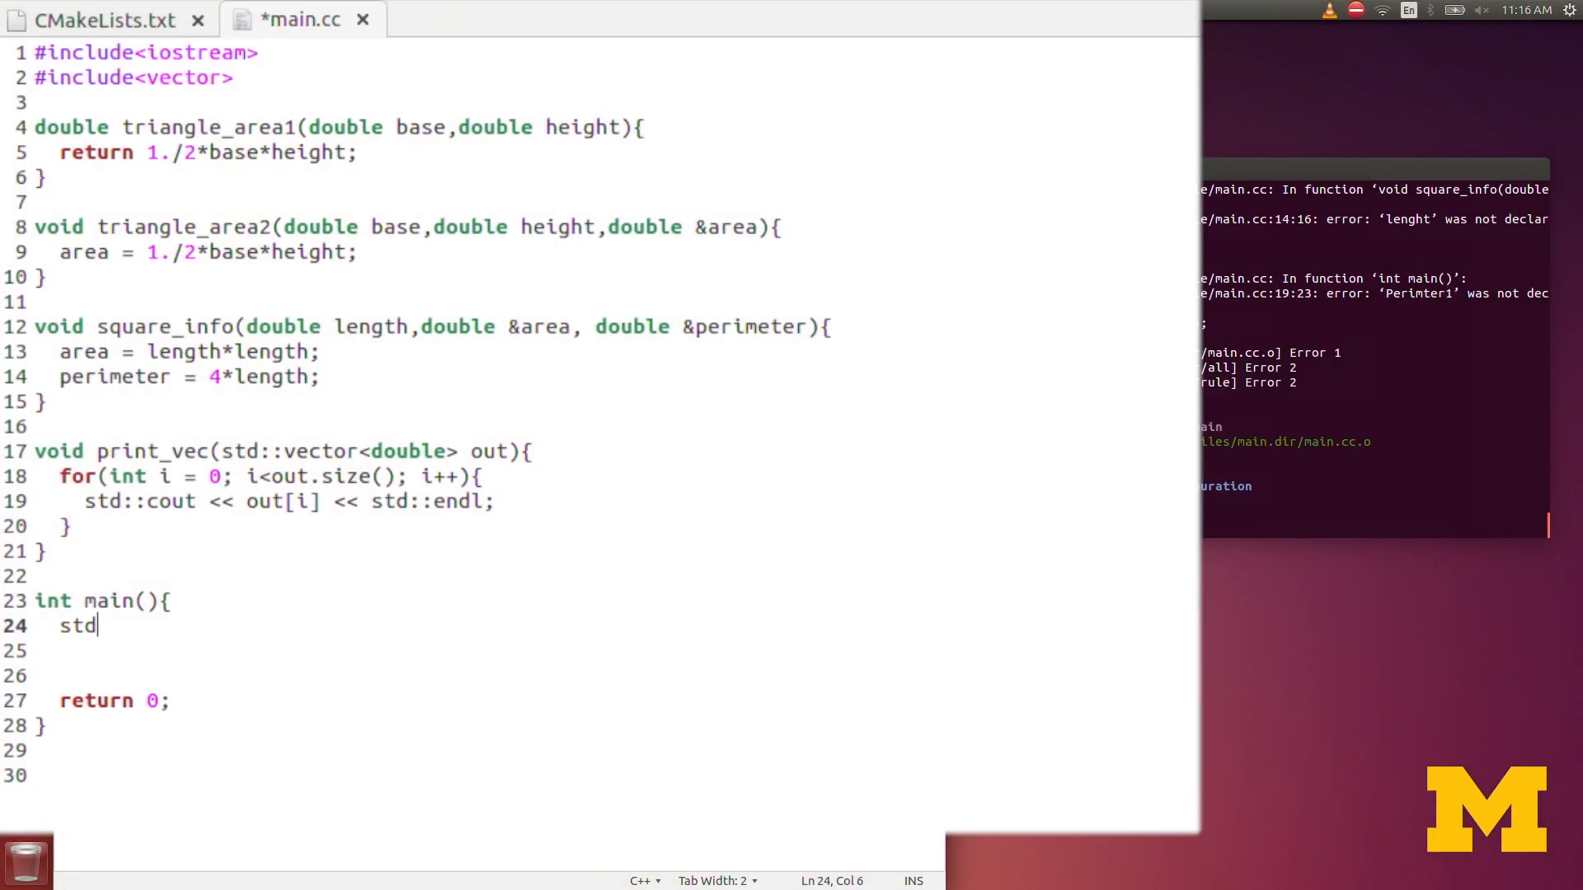
Step: Declare std::vector<double> test(3,1.2); on line 24 inside main()
{"action": "type", "text": "::ve"}
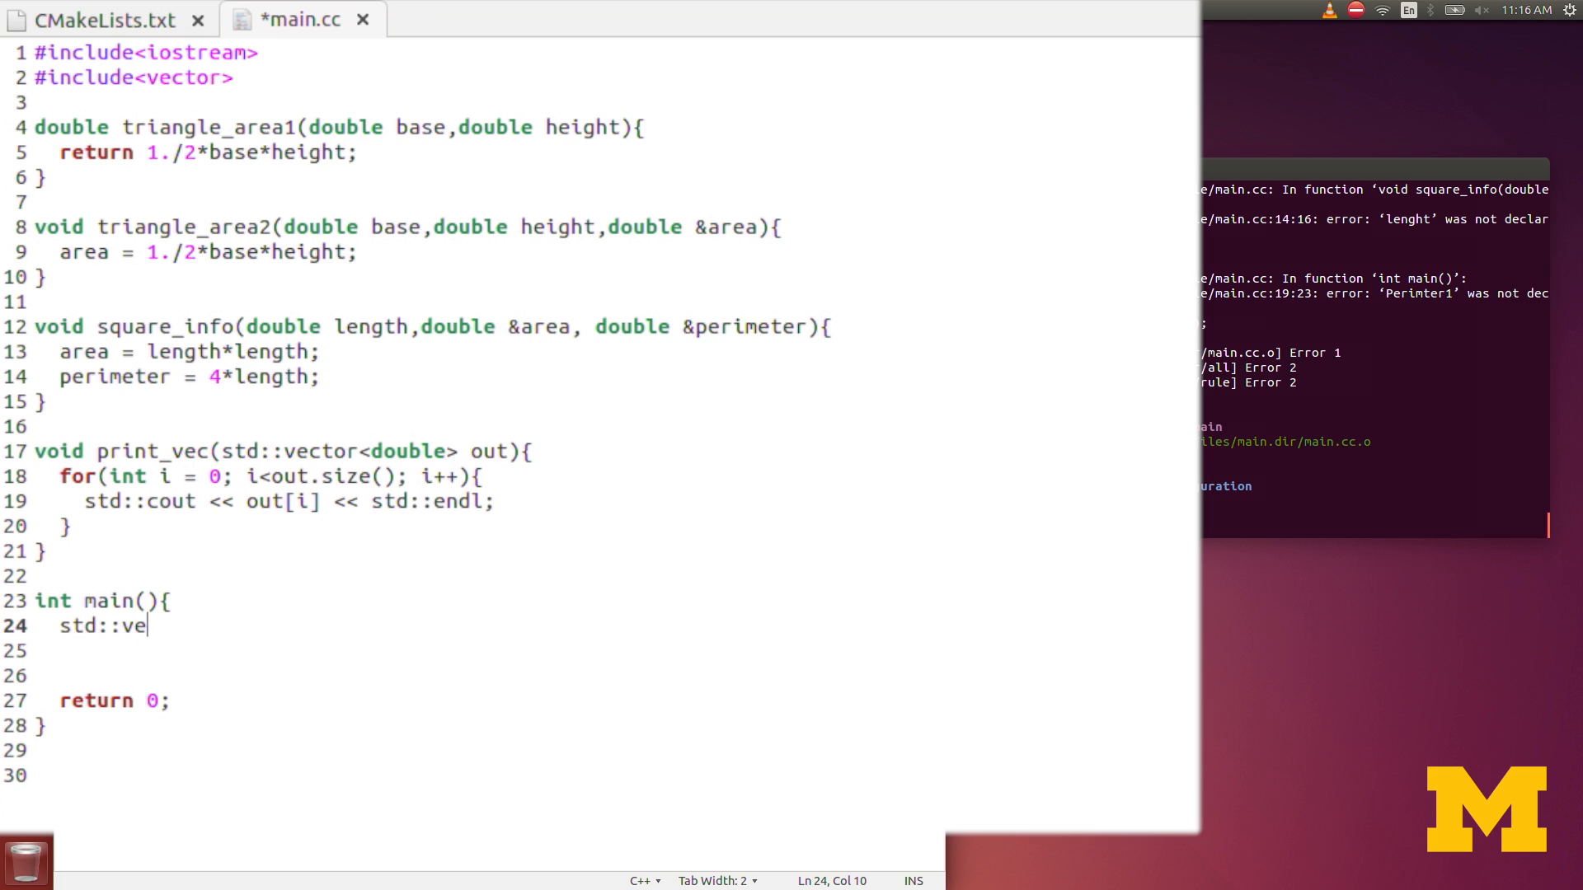
{"action": "type", "text": "ctor"}
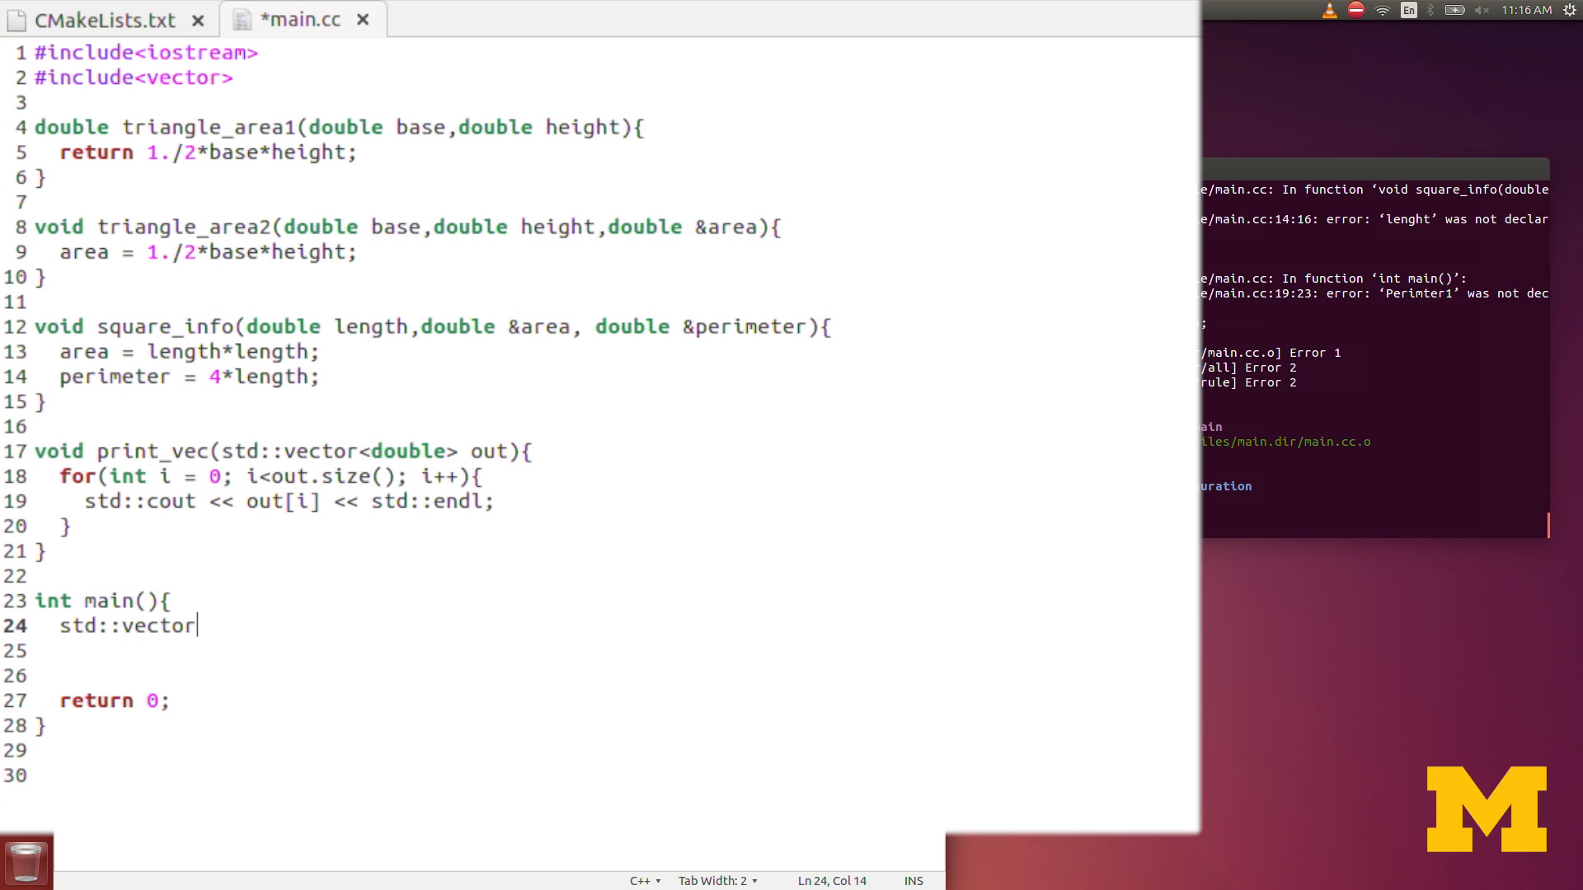
{"action": "type", "text": "<double>"}
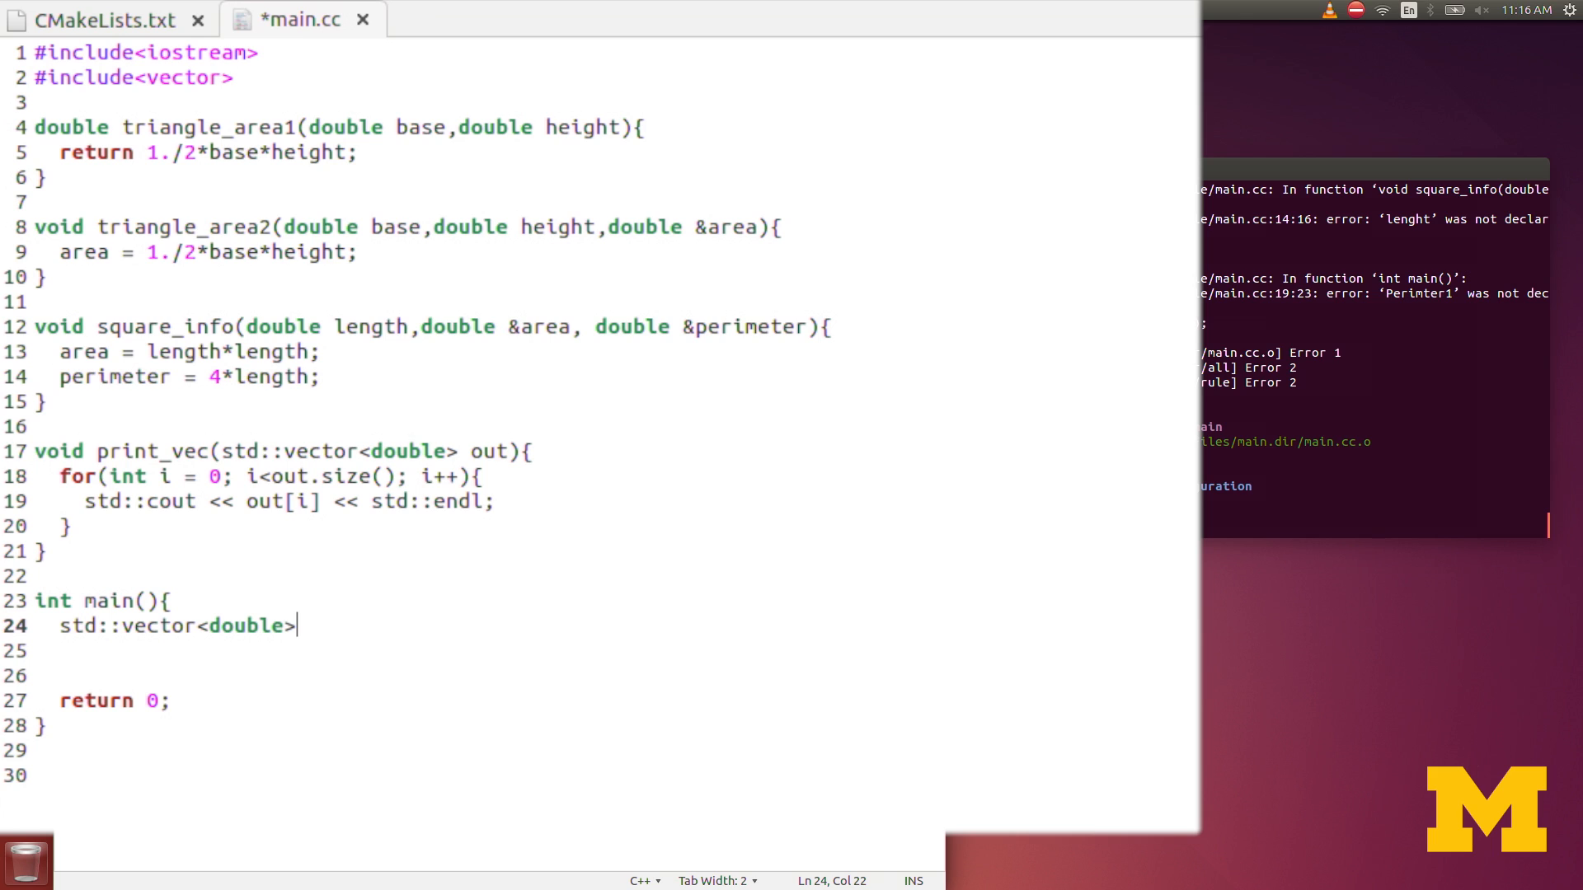
{"action": "mouse_move", "coordinate": [293, 539]}
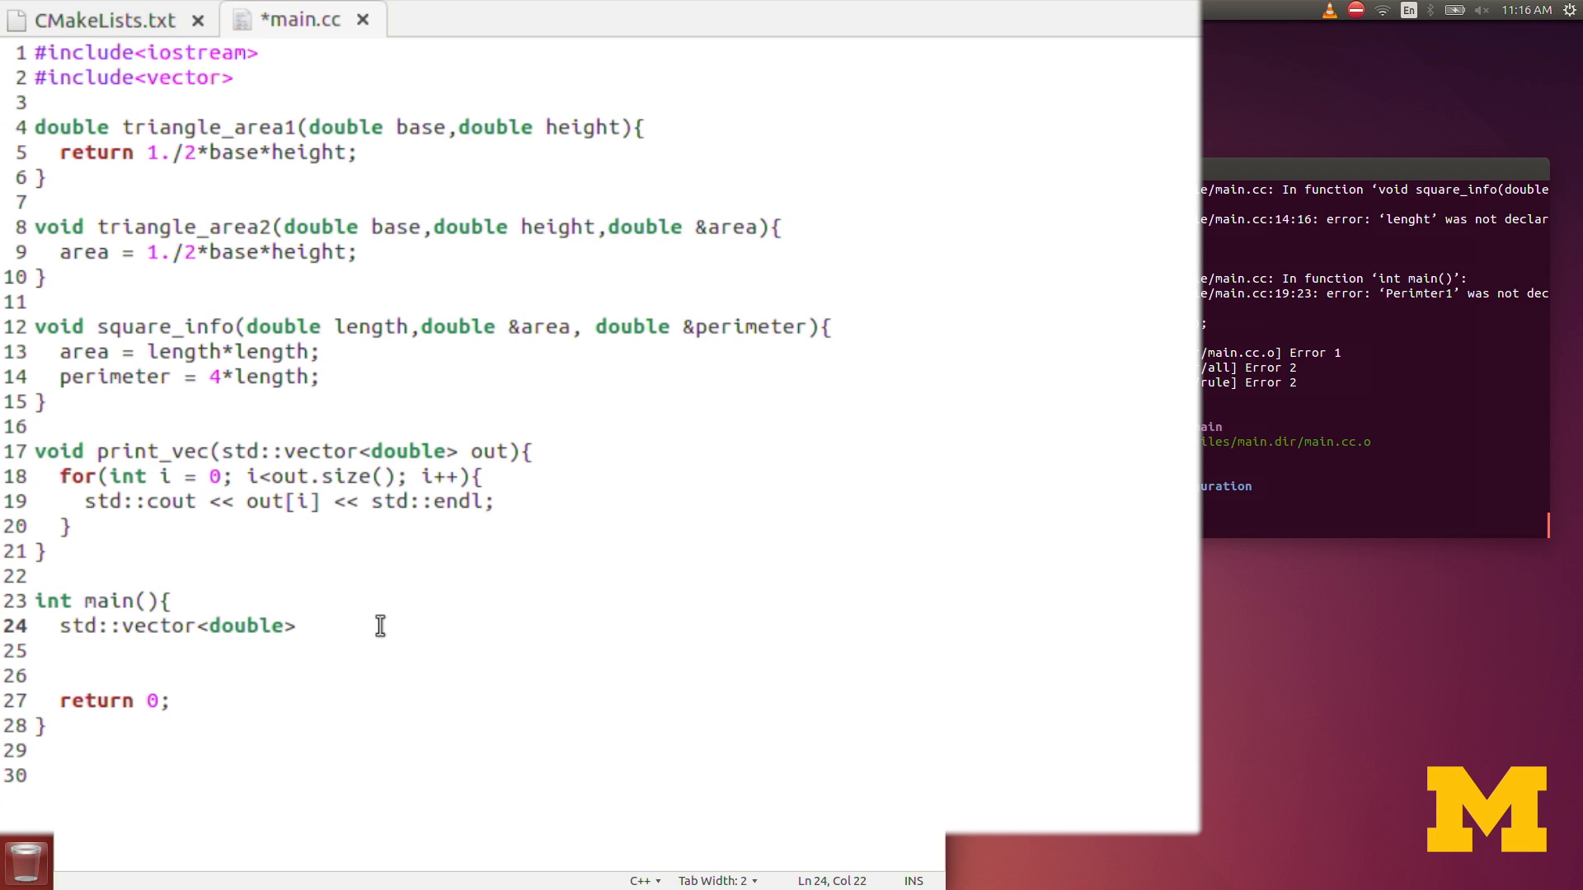
{"action": "type", "text": "te"}
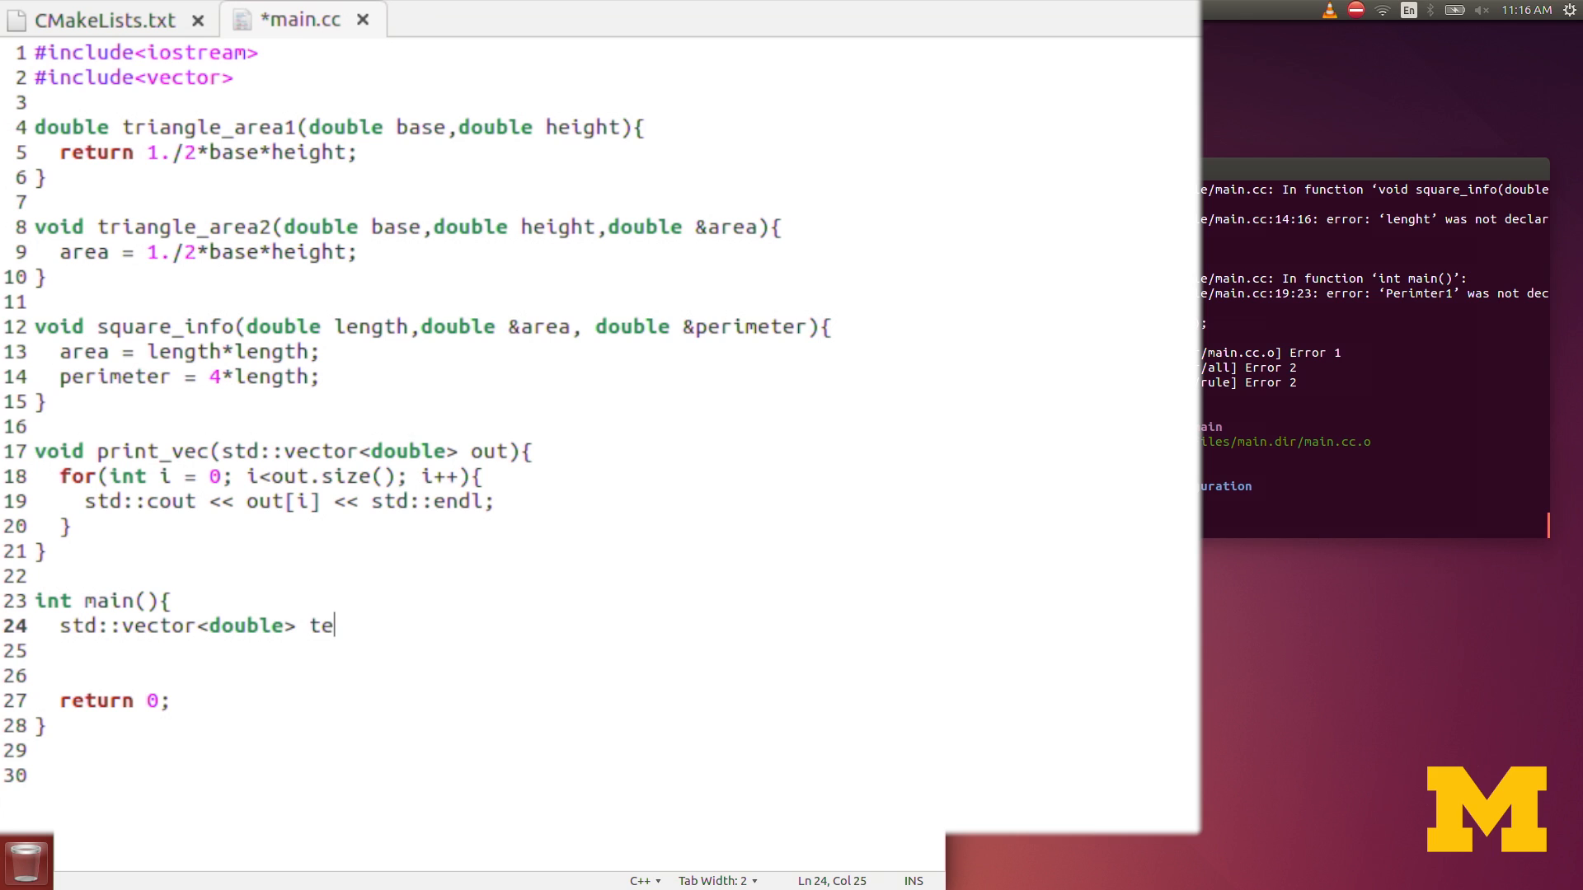
{"action": "type", "text": "st("}
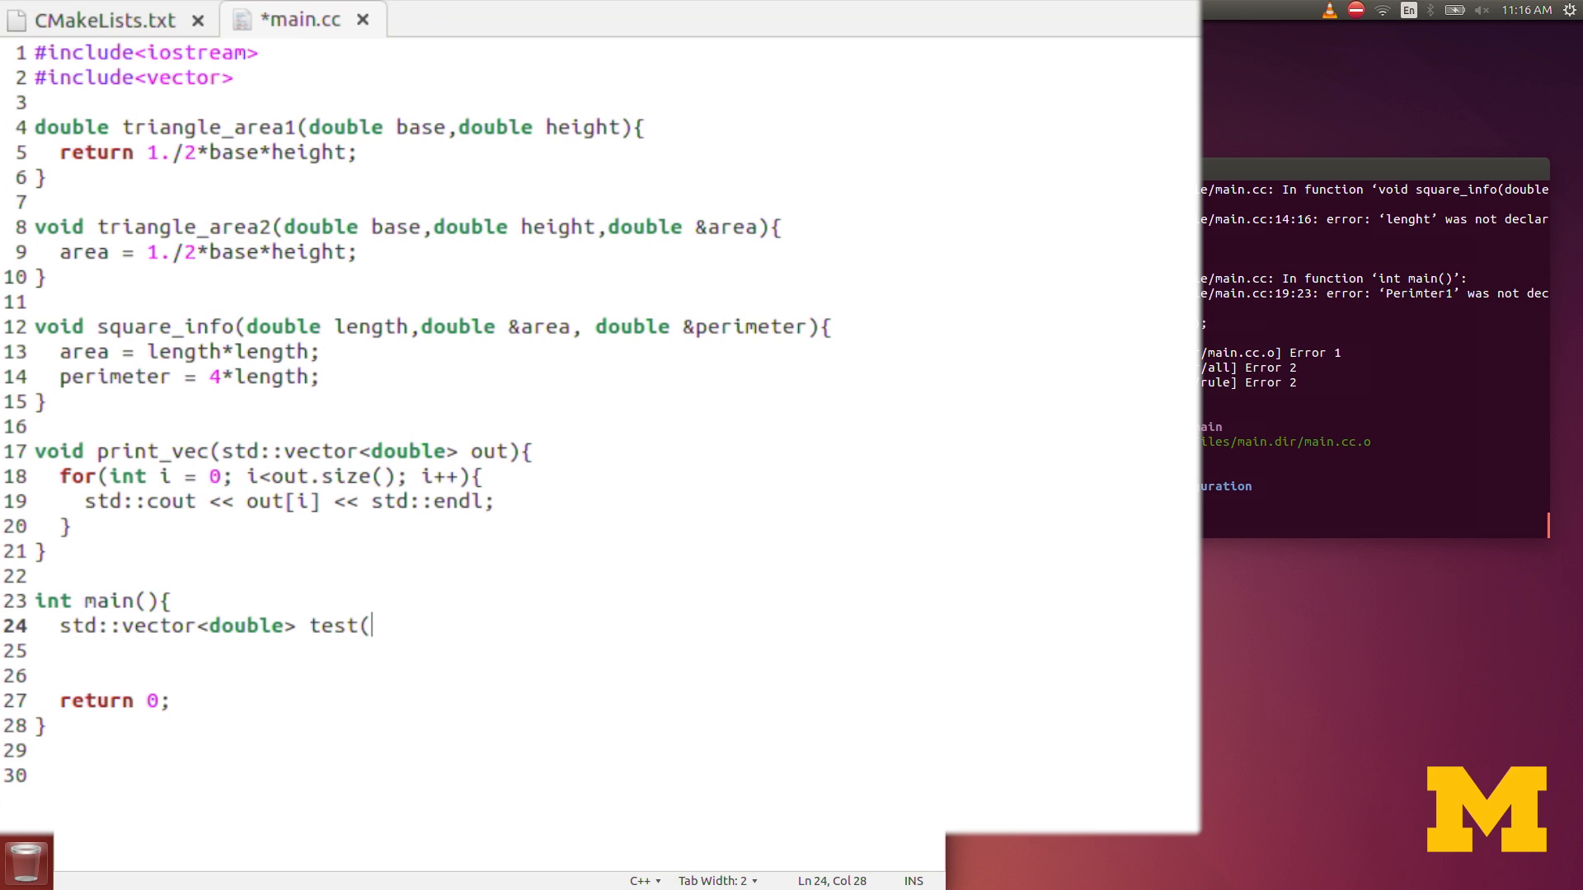
{"action": "type", "text": "3,1.2"}
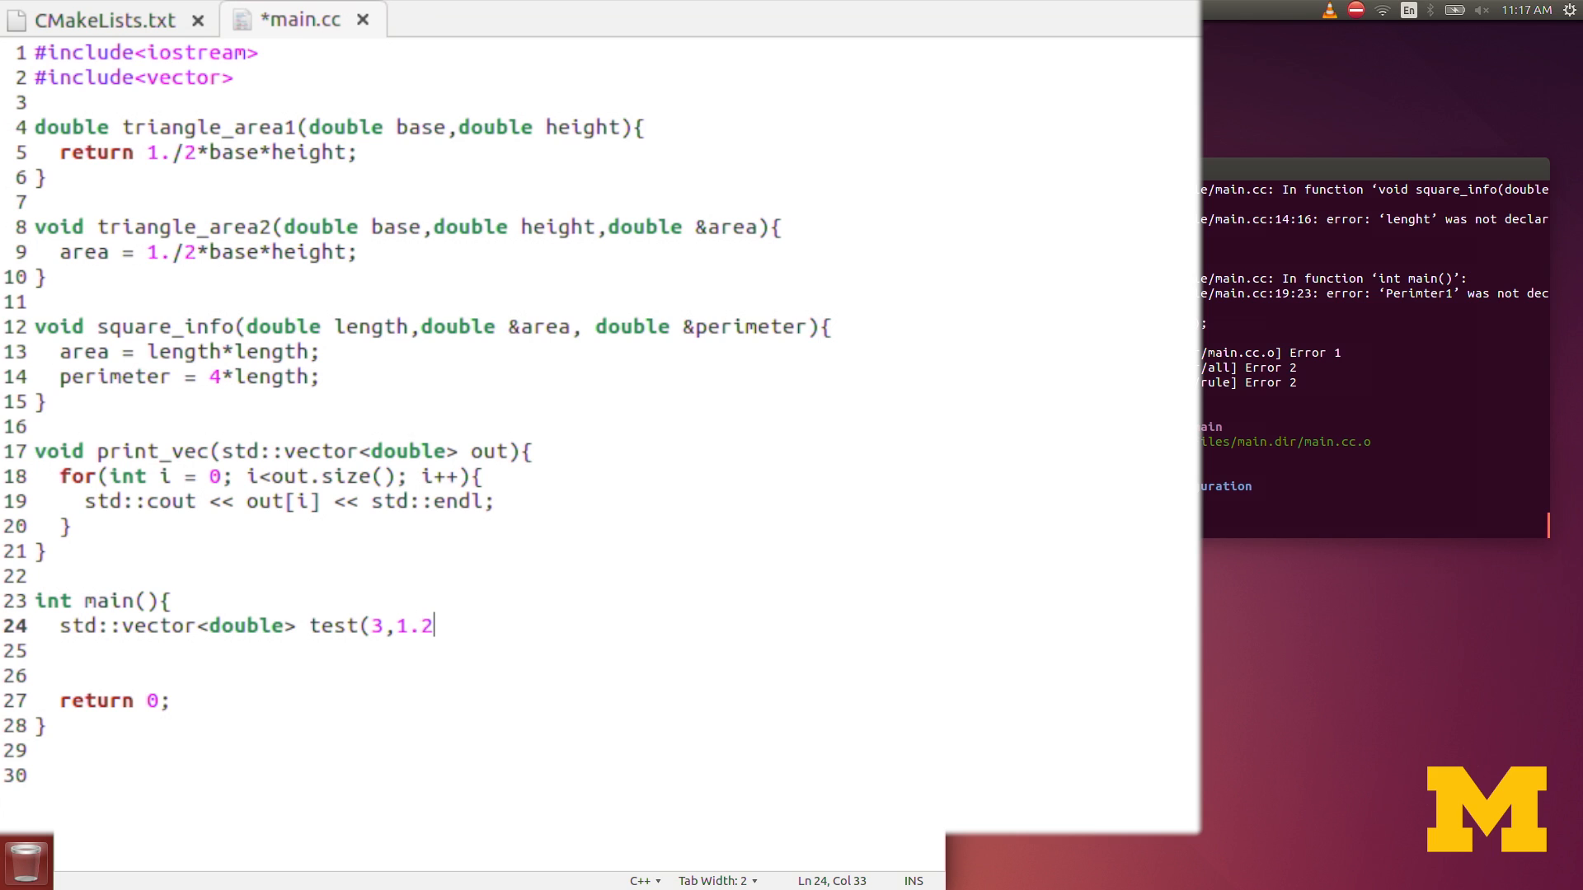
{"action": "type", "text": ");"}
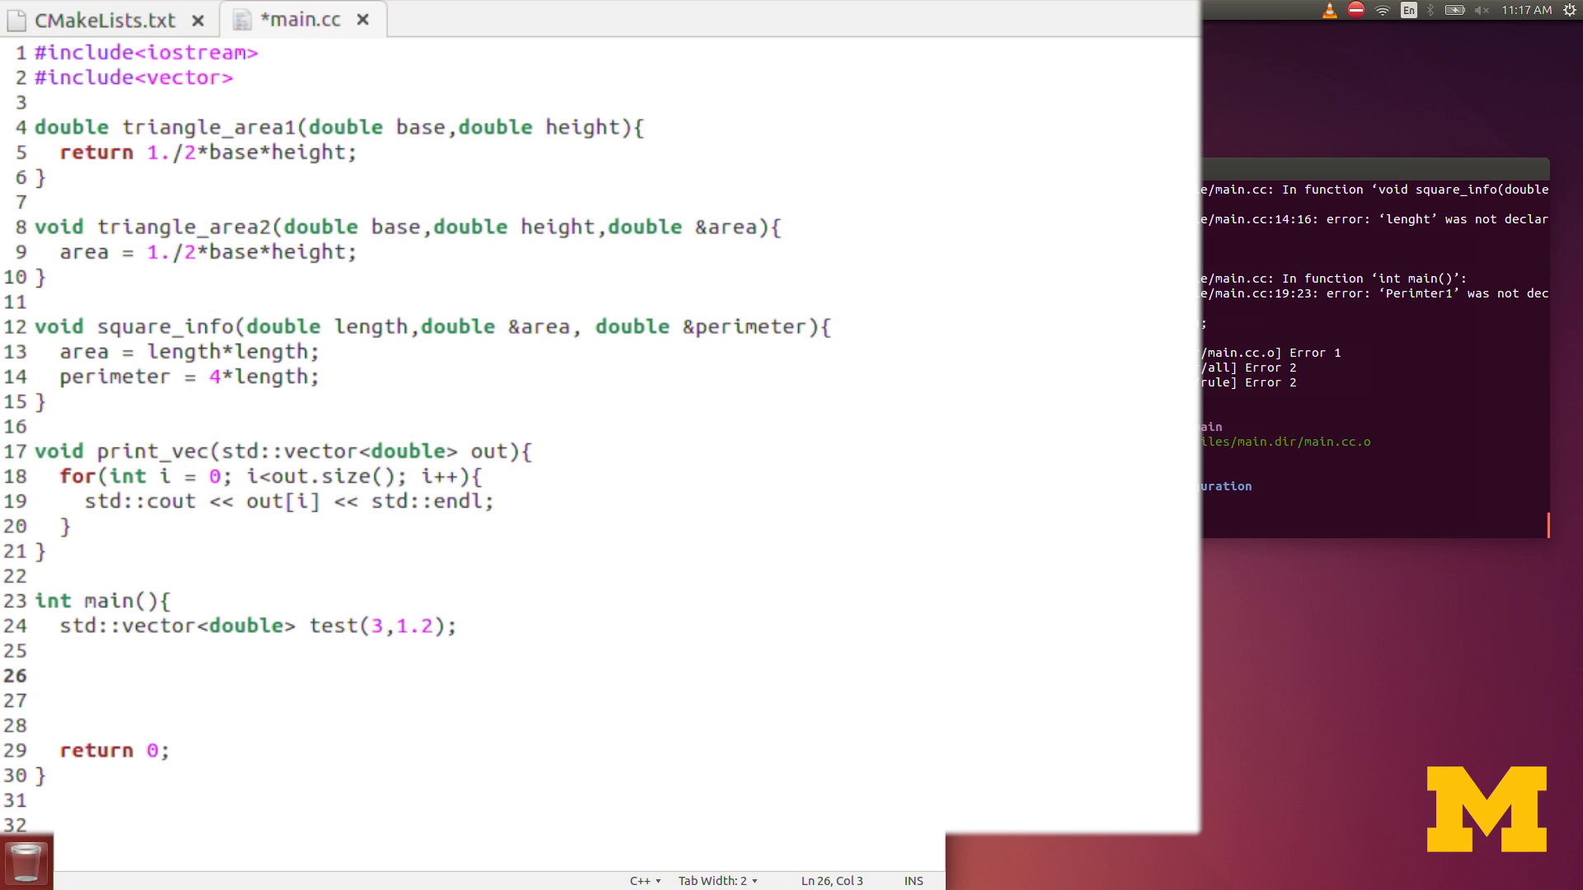
Step: Type print_vec(test); on line 26, fixing the capitalised 'Vec' typo
{"action": "type", "text": "print_Vec"}
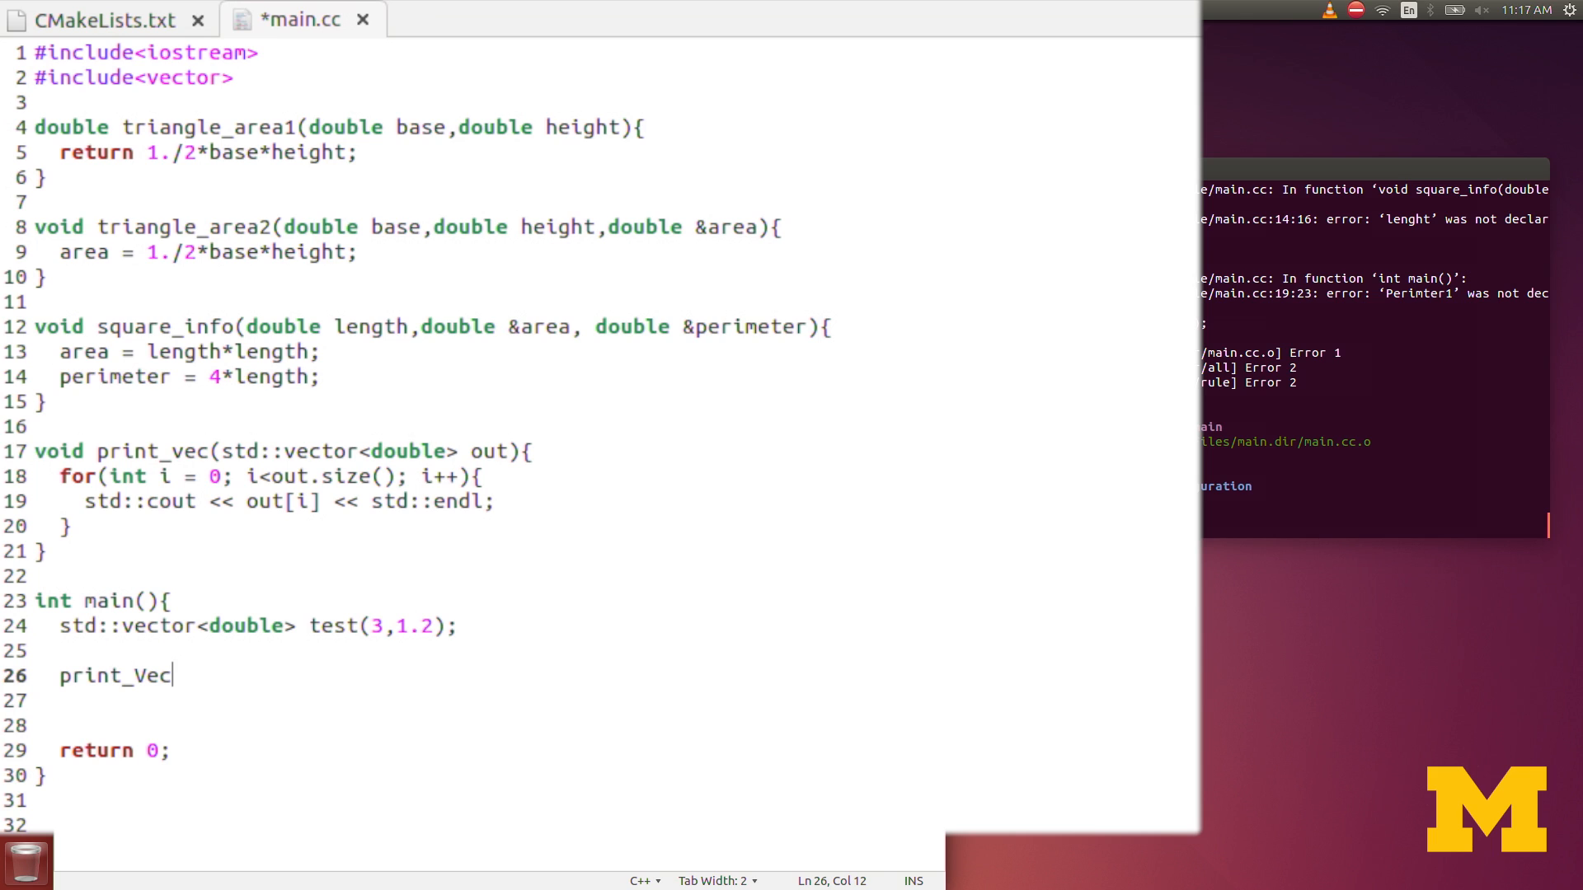
{"action": "key", "text": "BackSpace"}
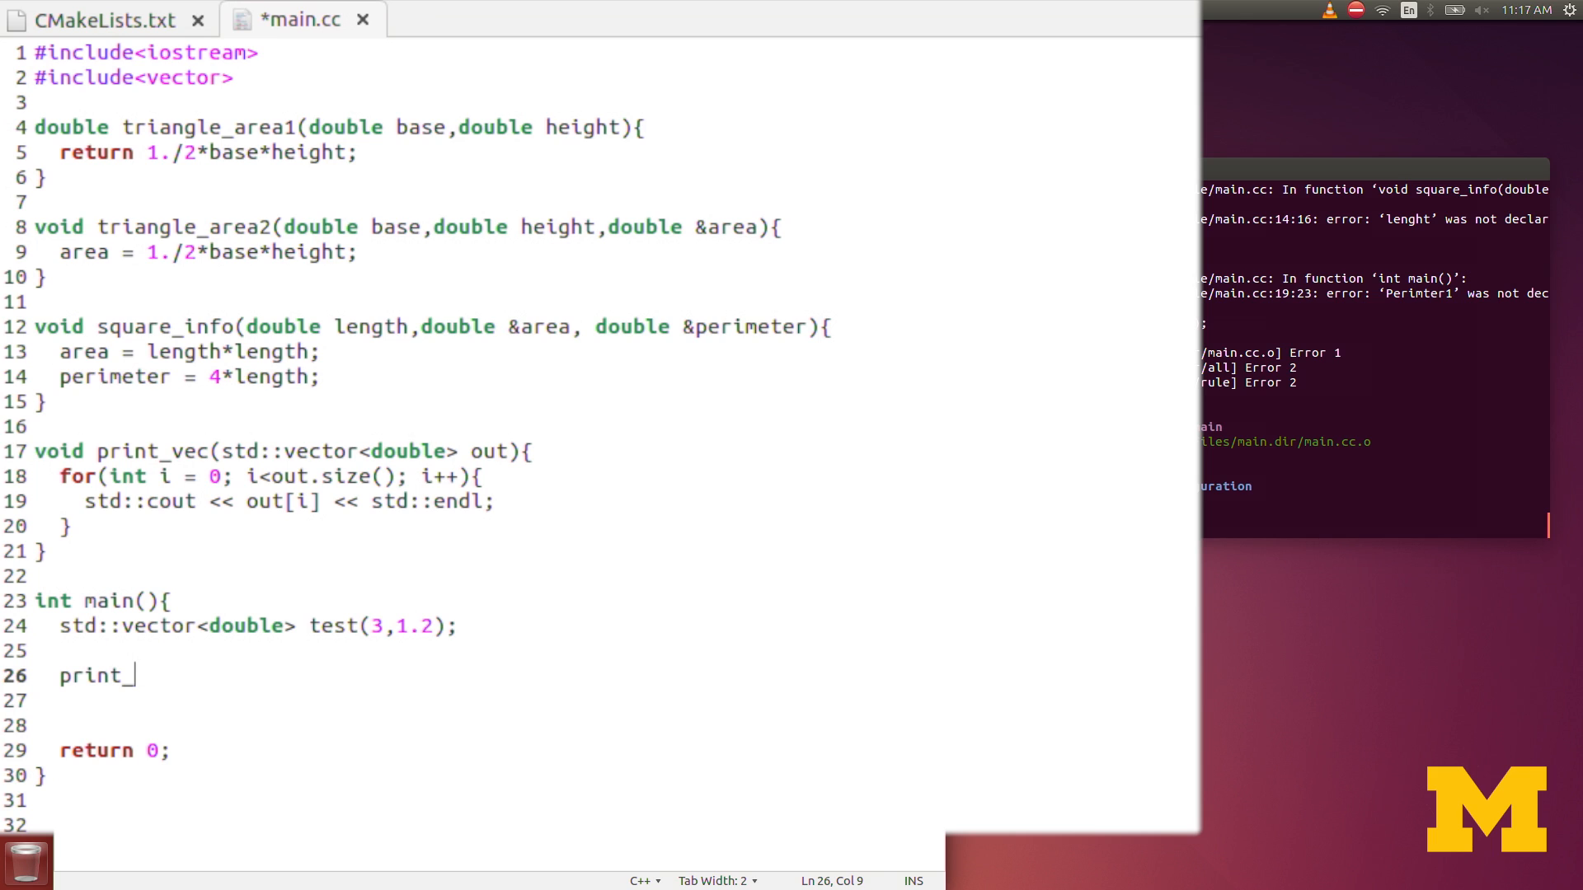
{"action": "type", "text": "_vec(test"}
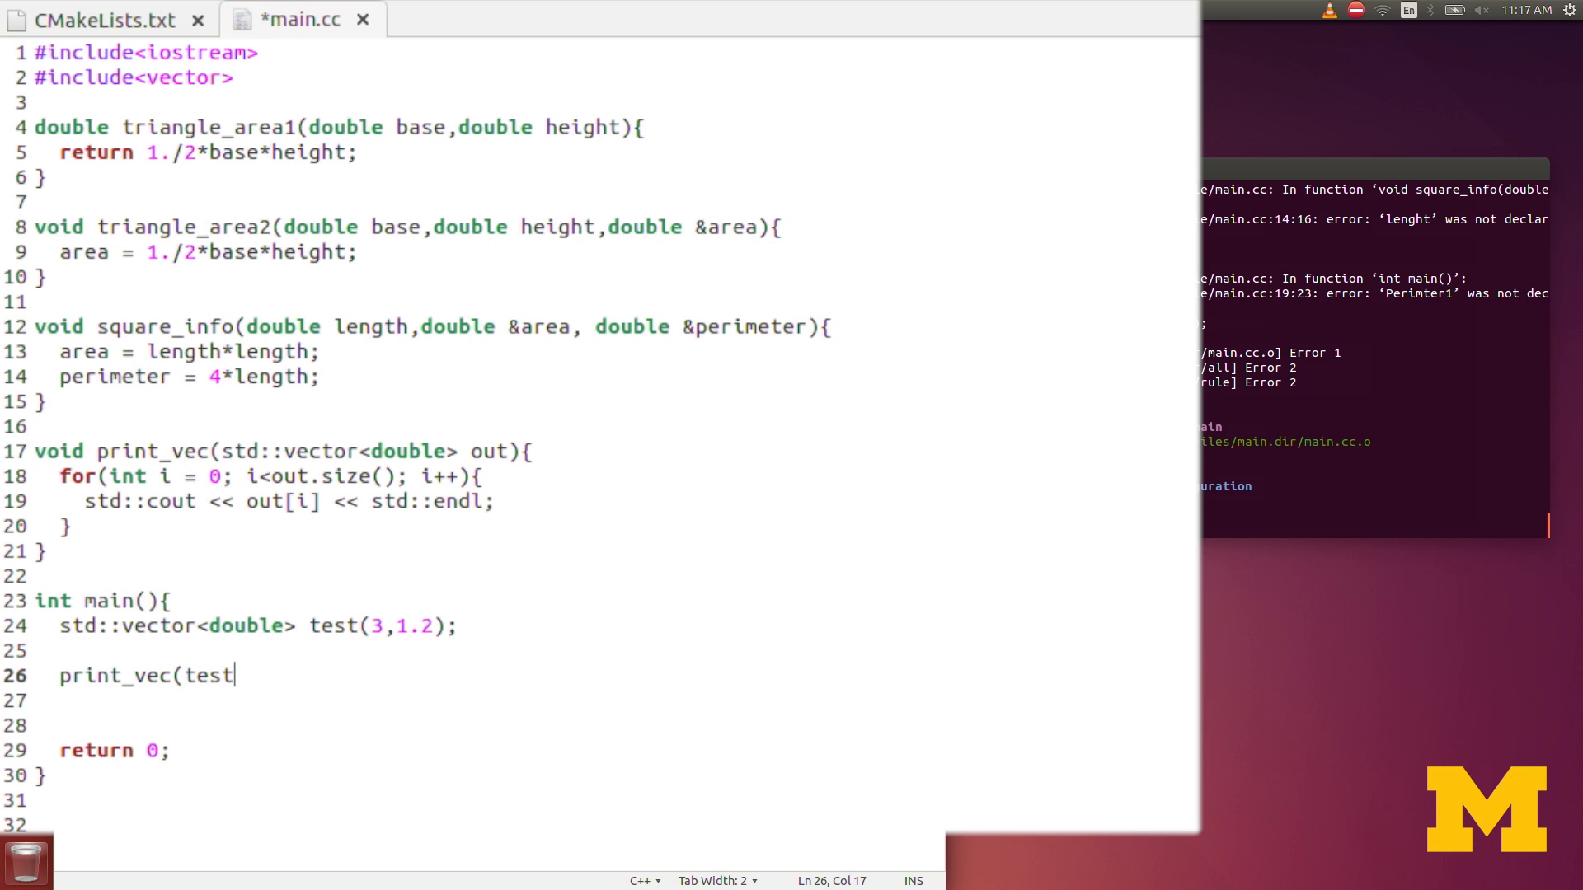
{"action": "type", "text": ");"}
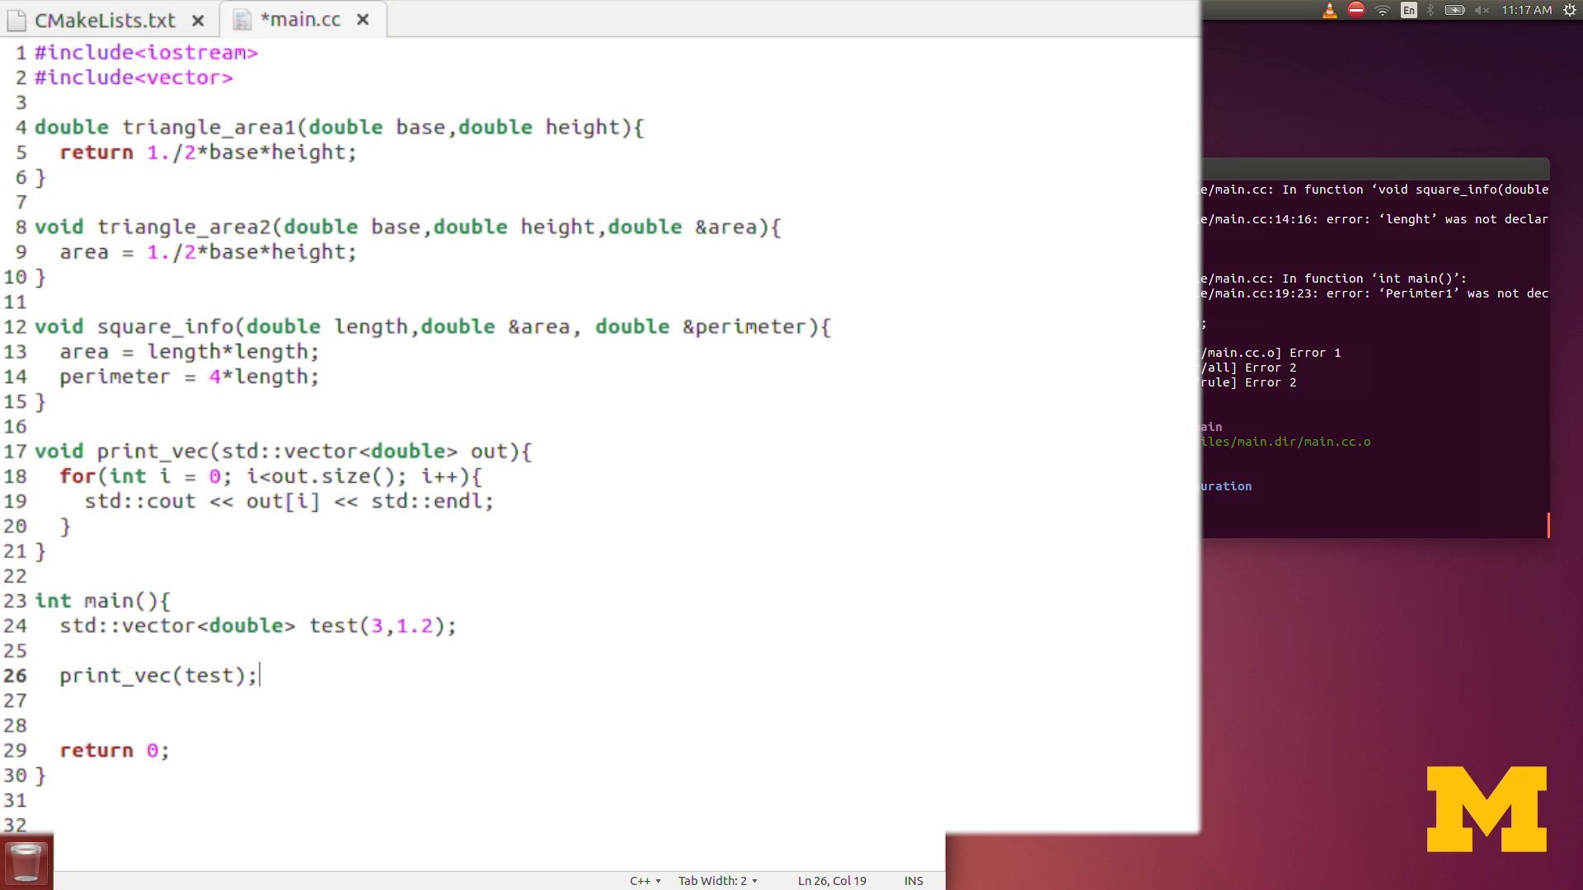